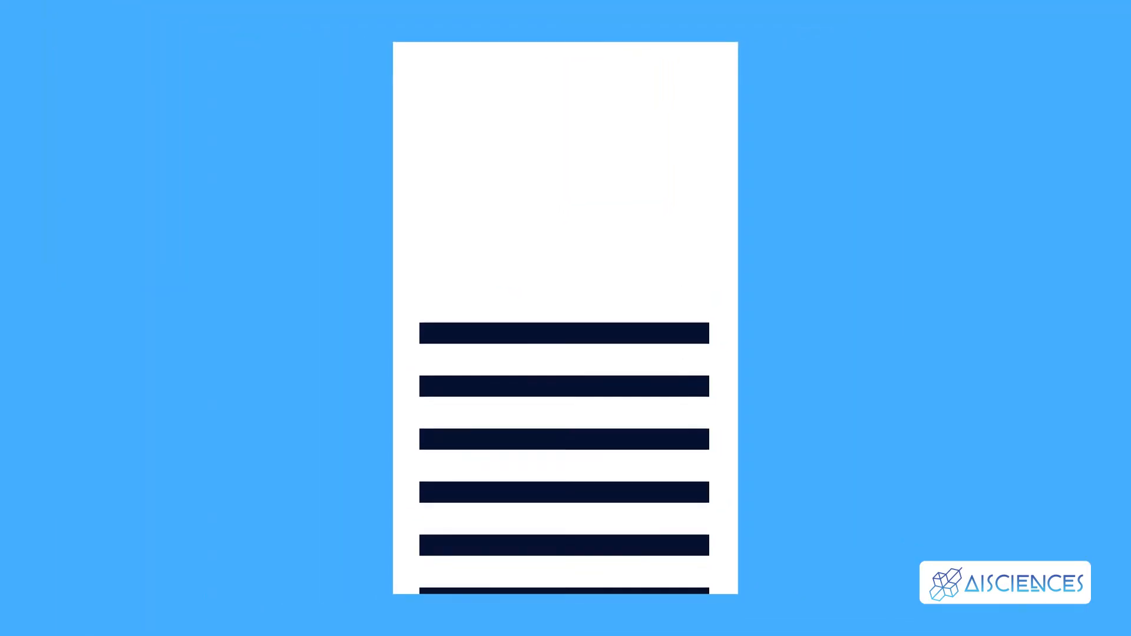
scroll("down", 3)
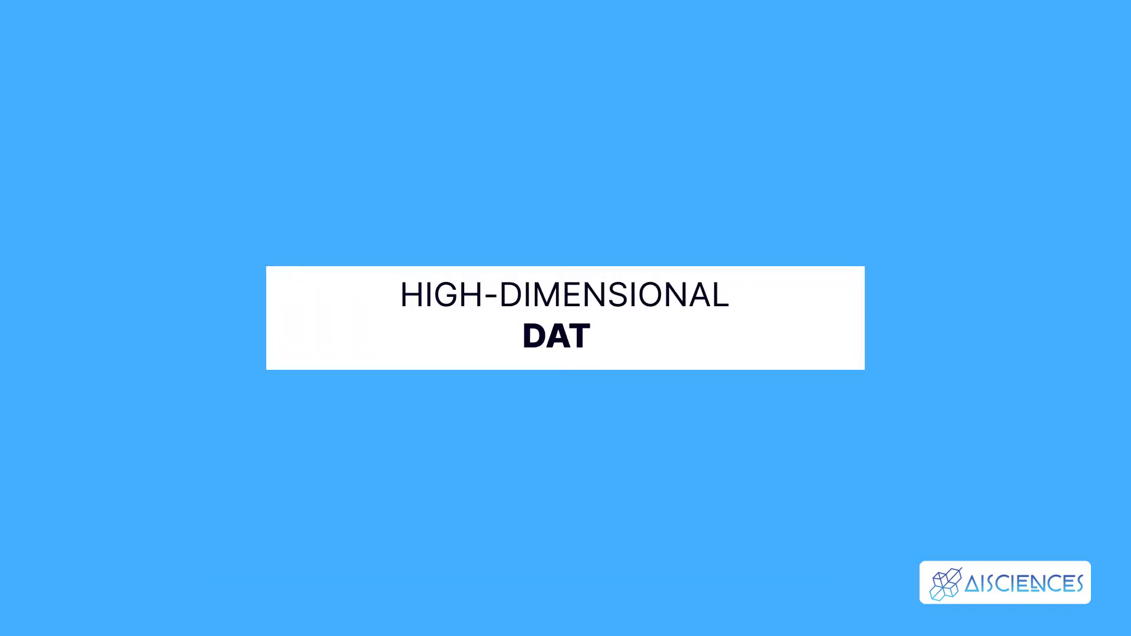
type("A")
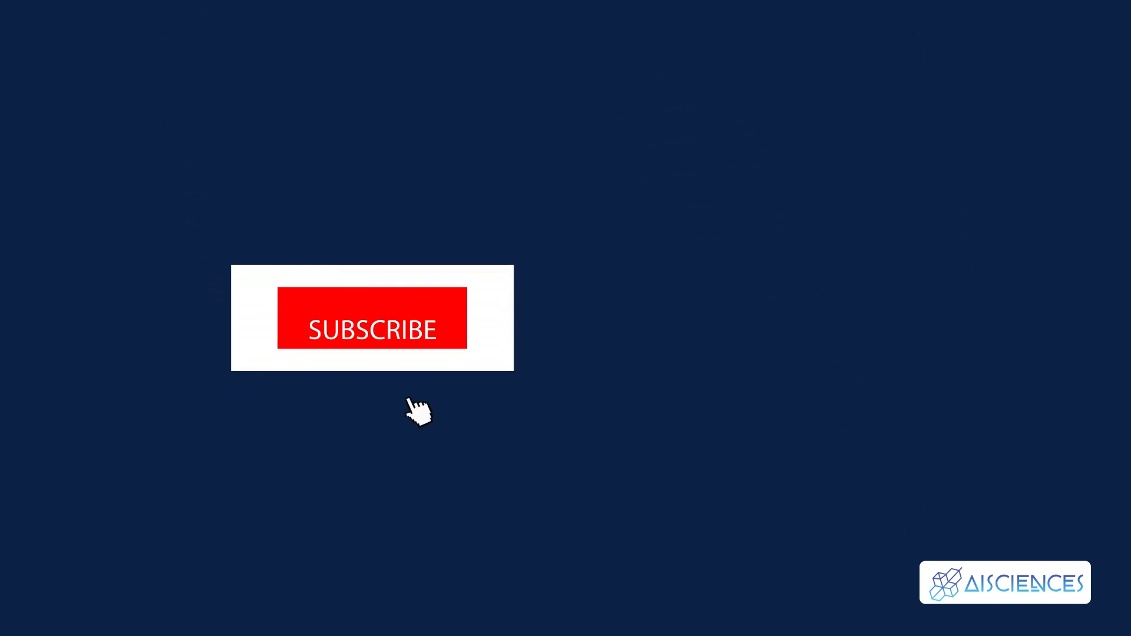
left_click(371, 330)
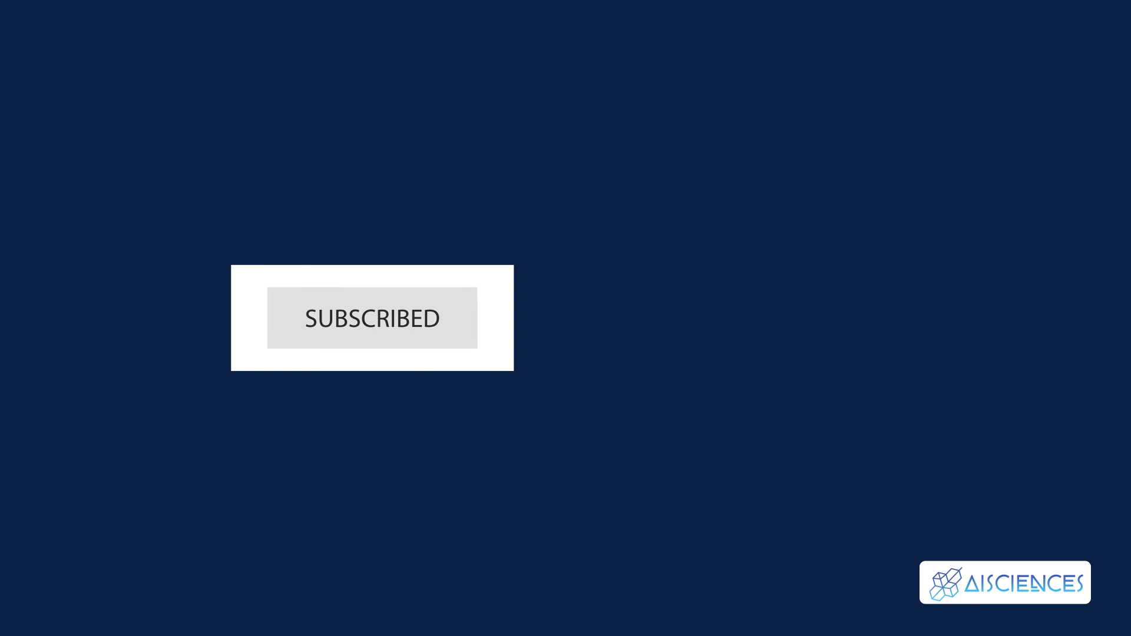